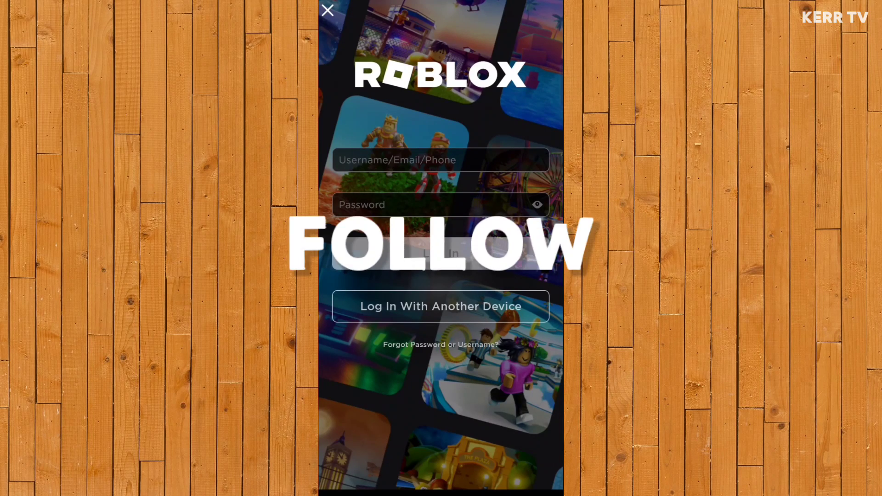
Log in to Roblox as 'kerrtv_' to reach the Home feed.
click(441, 160)
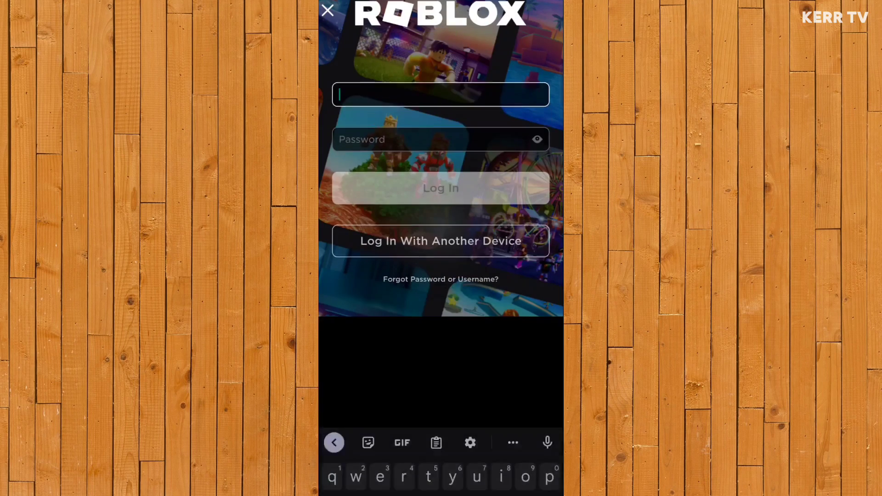
text(kerrtv_0007)
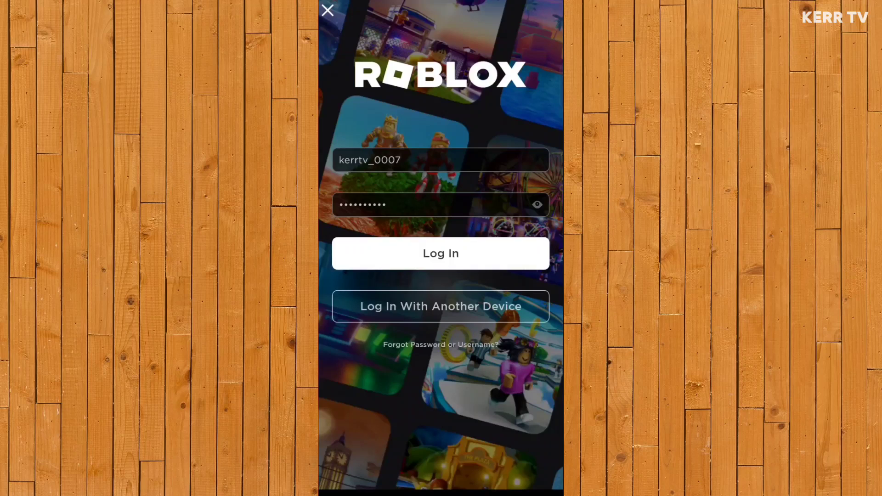
click(441, 253)
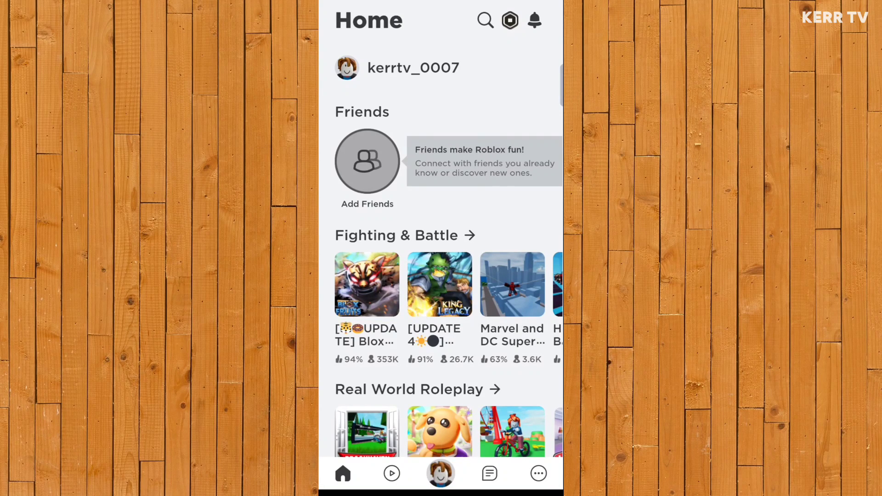
Go through More and Settings to open the Account Info page.
scroll(down, 3)
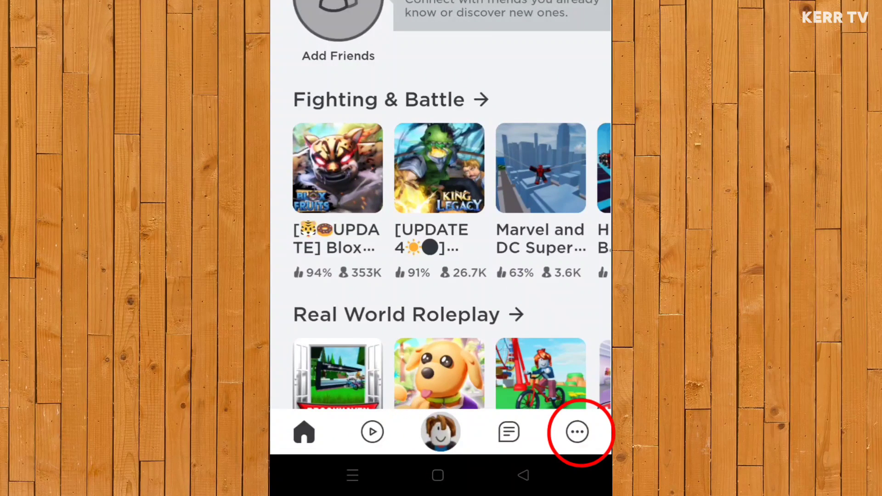
click(577, 432)
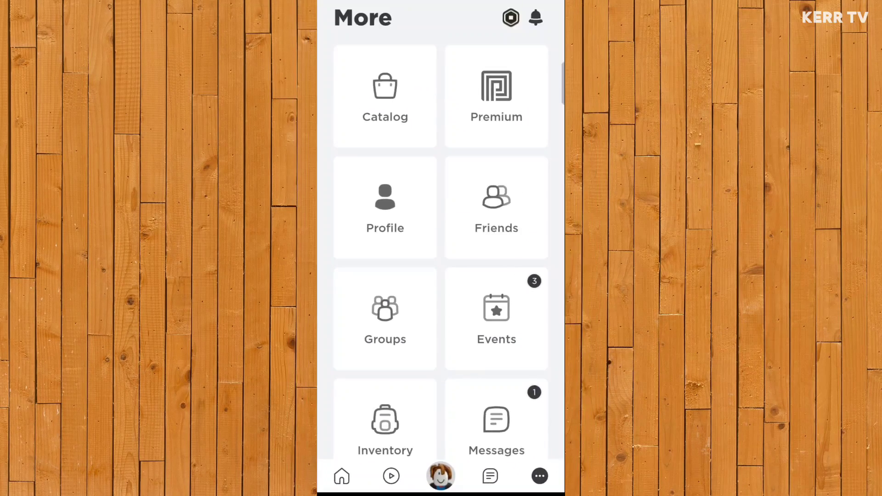
scroll(down, 3)
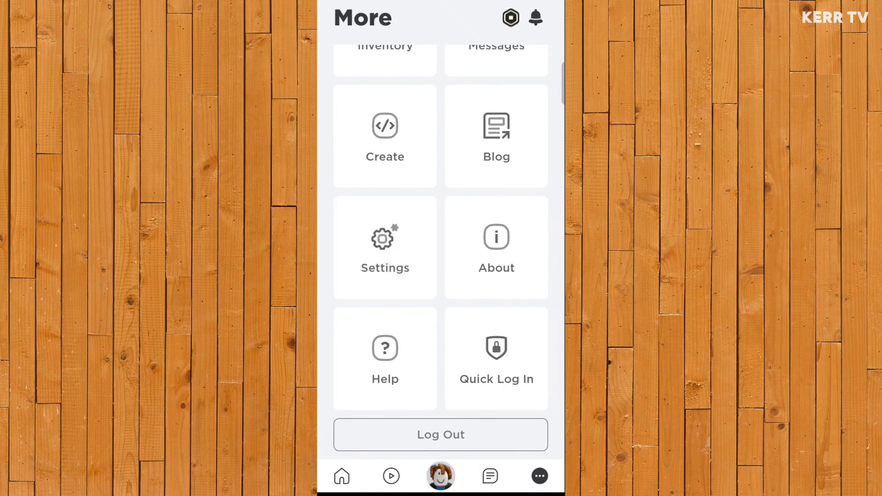
click(385, 248)
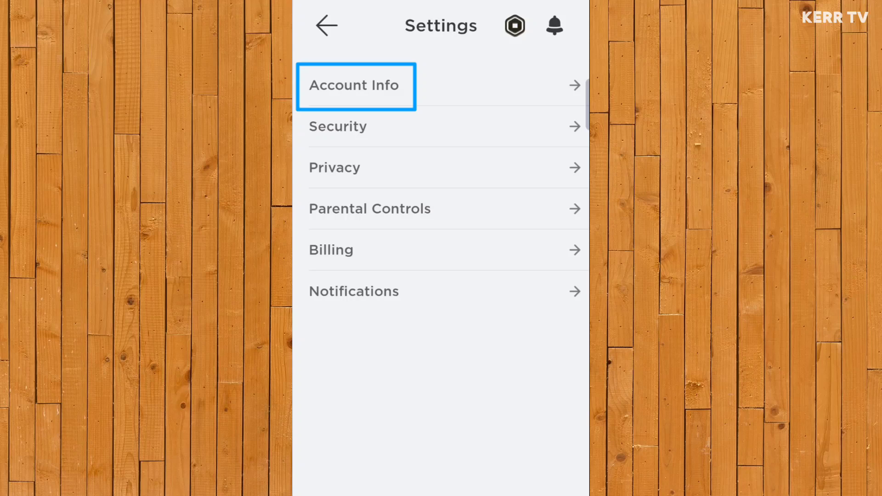
click(356, 86)
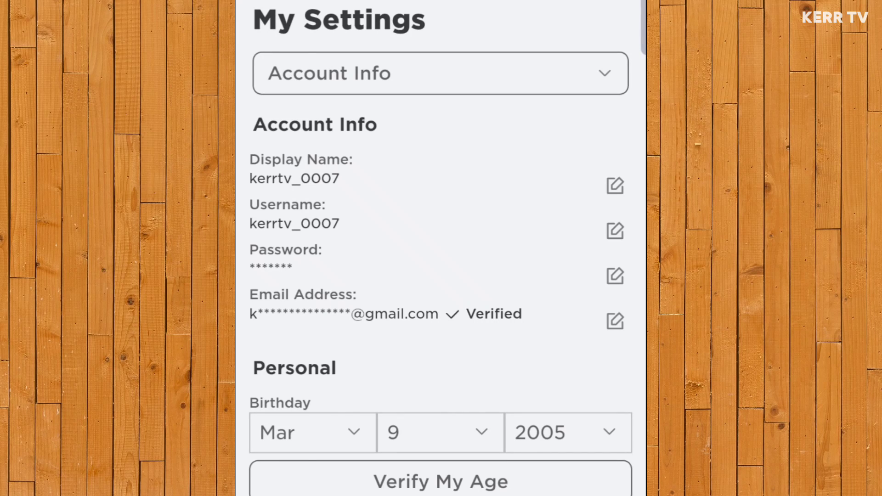
Enter the current and new passwords in the Password editor and submit the update.
click(615, 276)
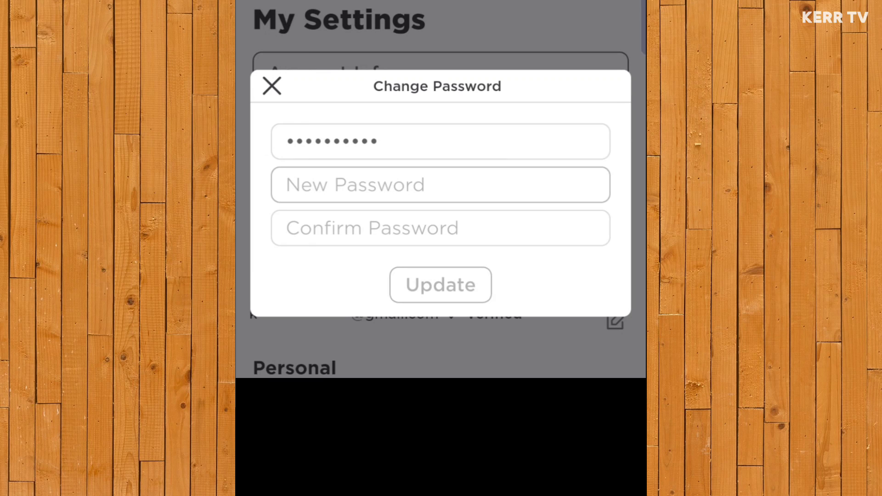
click(441, 185)
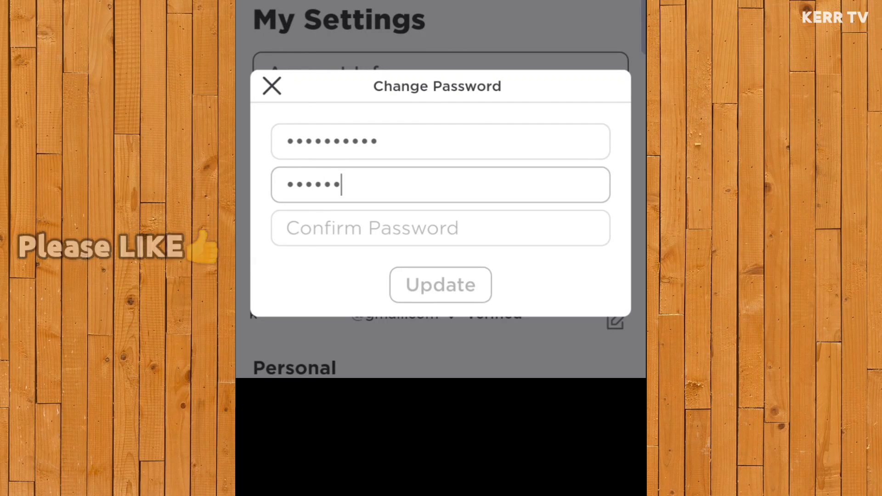
text(•••••)
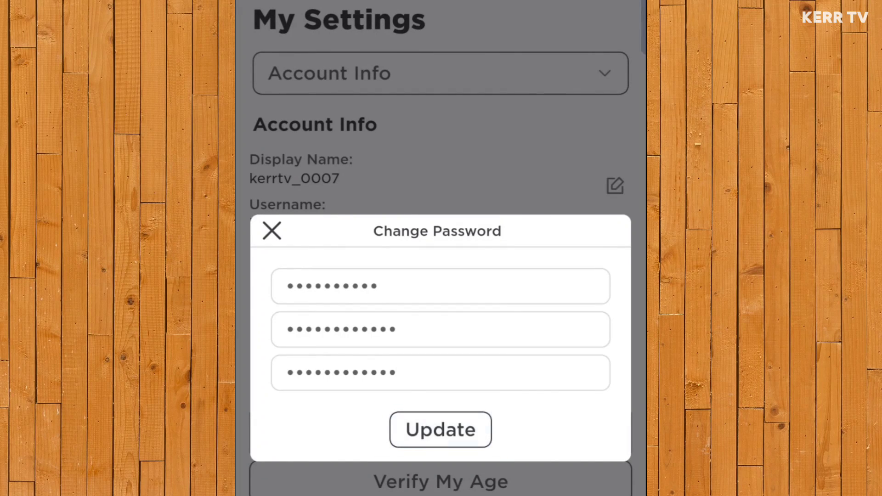
click(440, 430)
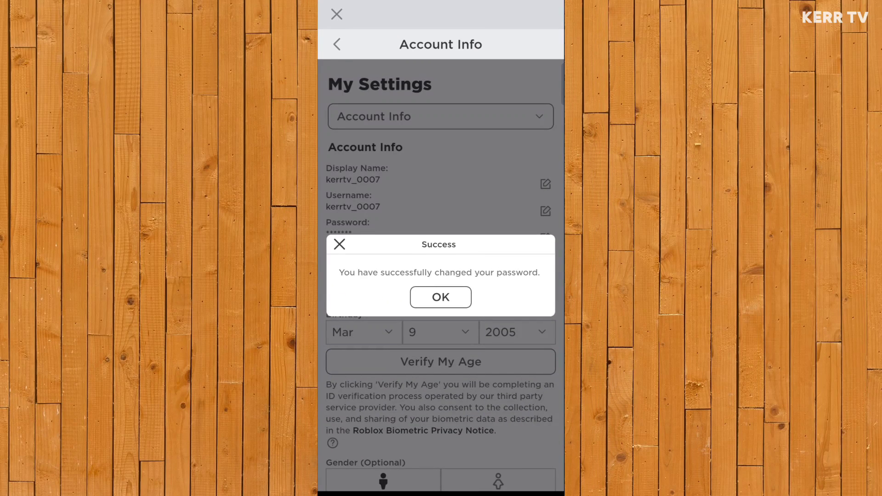